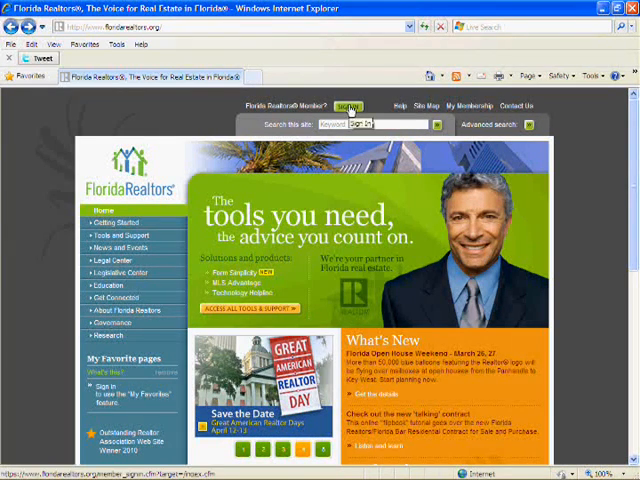
Go from the home page to the member sign-in page via the Sign In link.
click(348, 106)
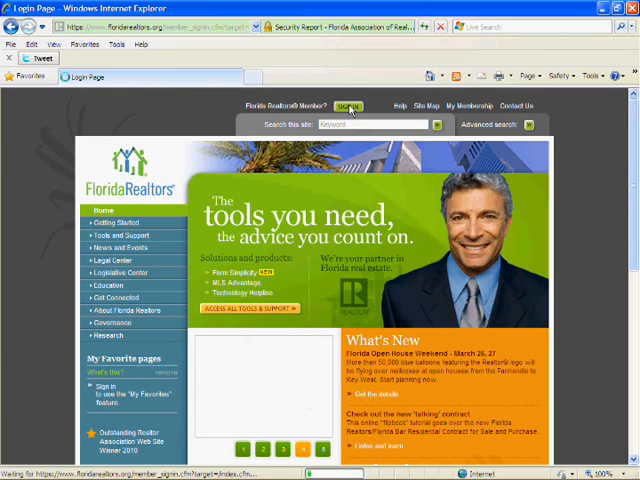
click(348, 106)
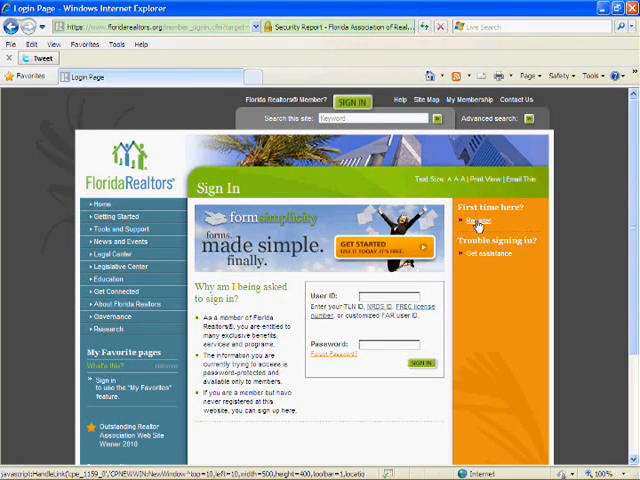
Start first-time password registration and choose Florida as the state.
click(332, 356)
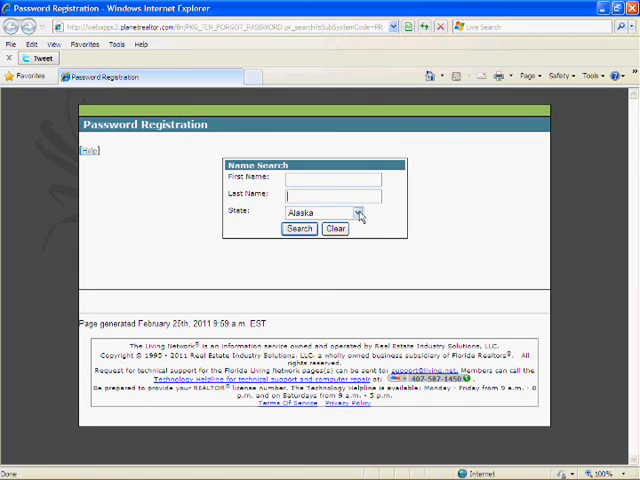
click(356, 212)
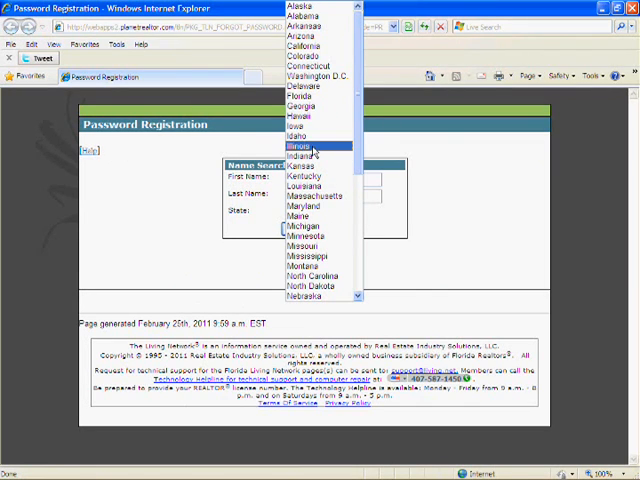
click(312, 98)
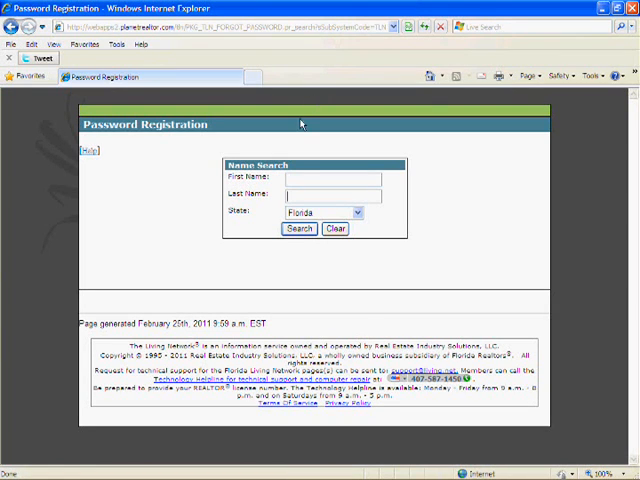
click(330, 178)
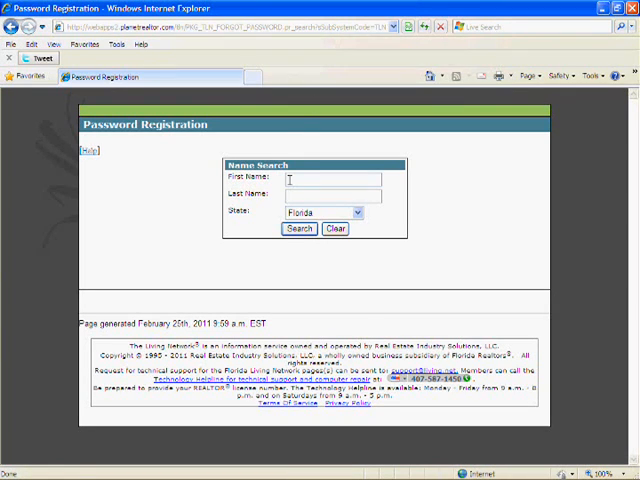
text(Na)
text(Mark)
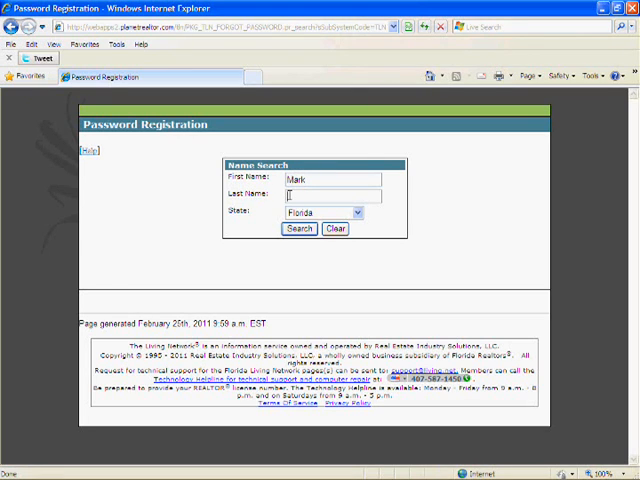
text(Bougherty)
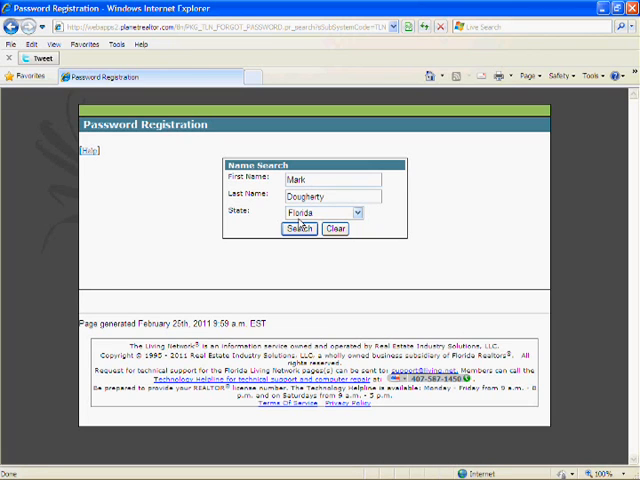
click(298, 228)
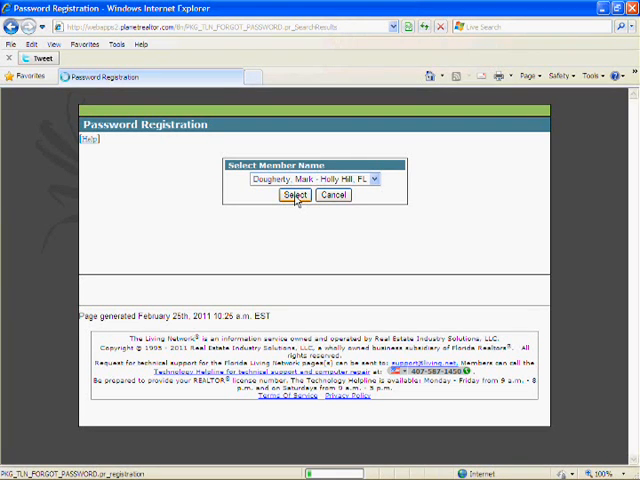
Select the matched member, confirm the e-mail address and continue to send registration instructions.
click(296, 196)
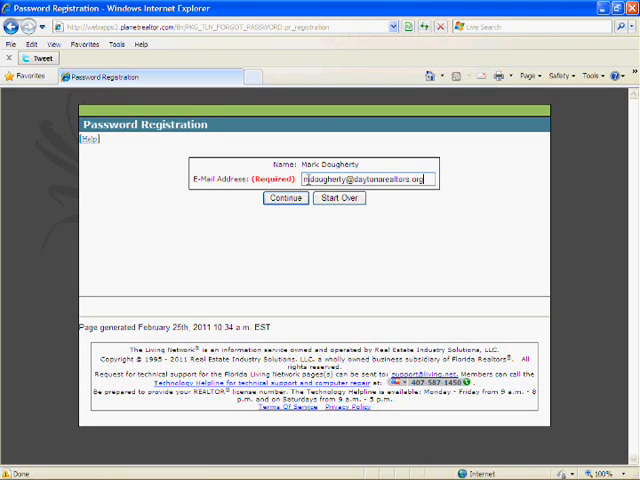
click(286, 196)
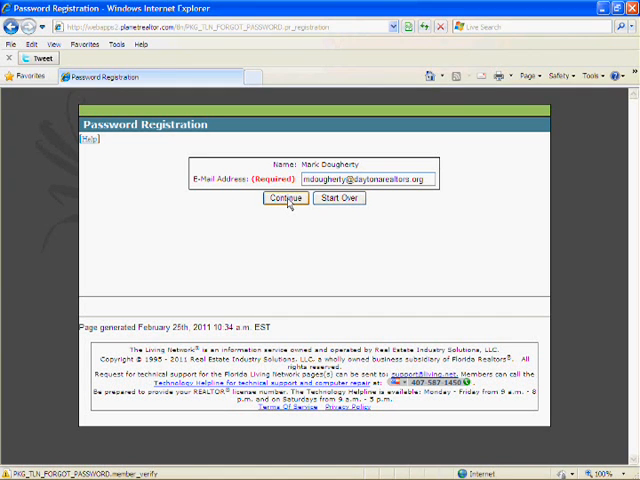
click(286, 196)
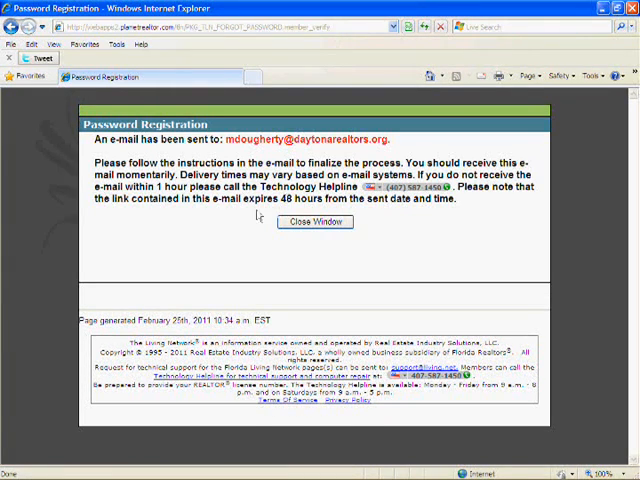
mouse_move(228, 228)
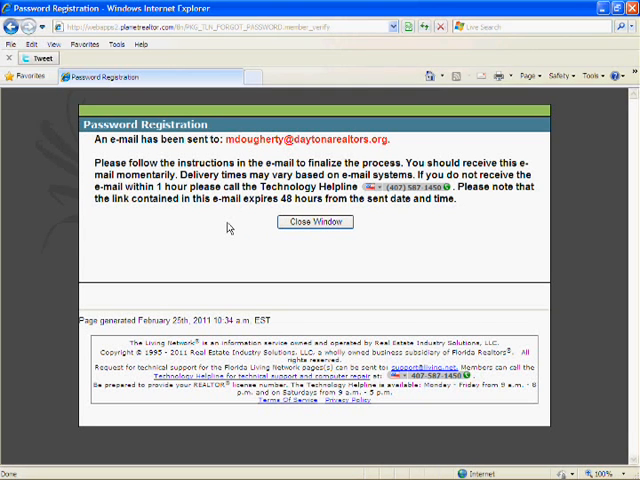